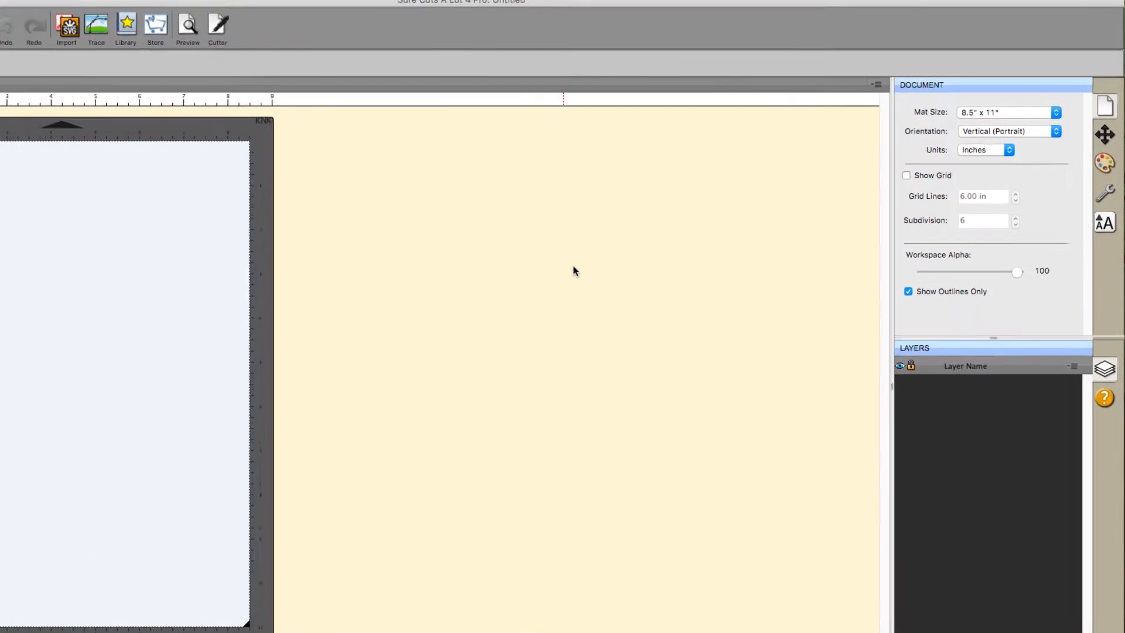
# Cycle the document units through millimetres and centimetres, then set them back to inches.
pyautogui.click(1009, 150)
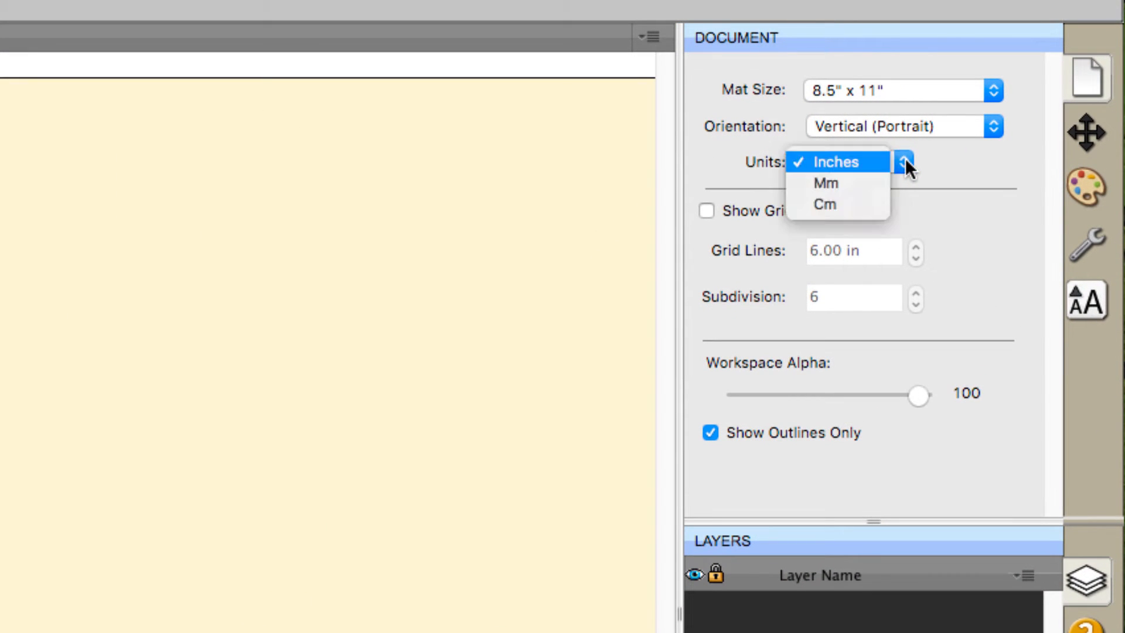
pyautogui.click(826, 182)
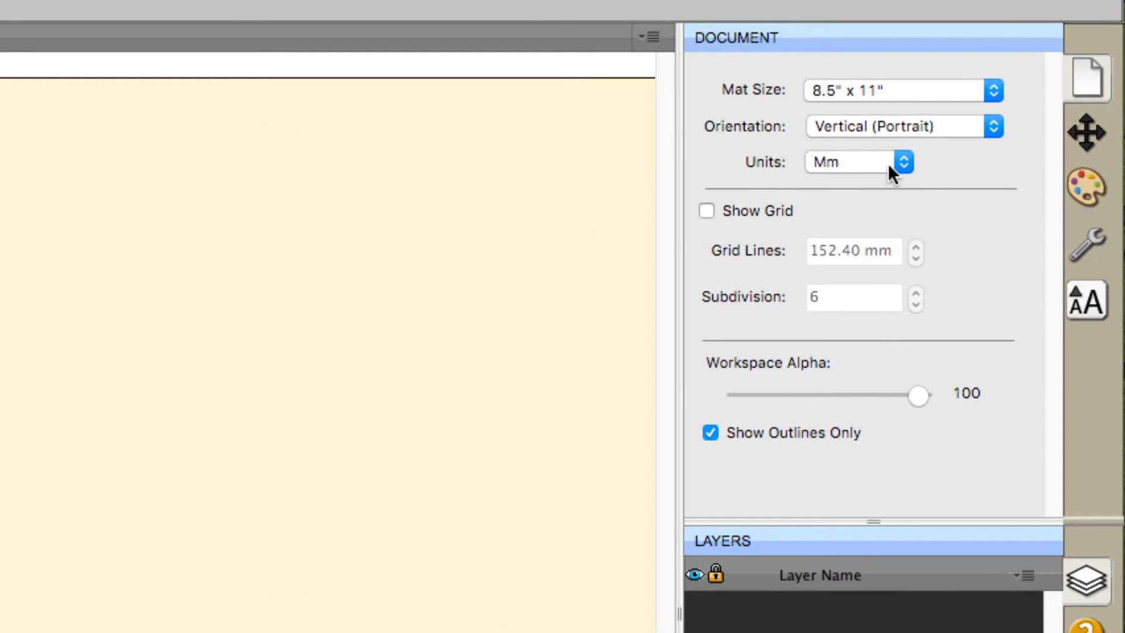
pyautogui.click(898, 162)
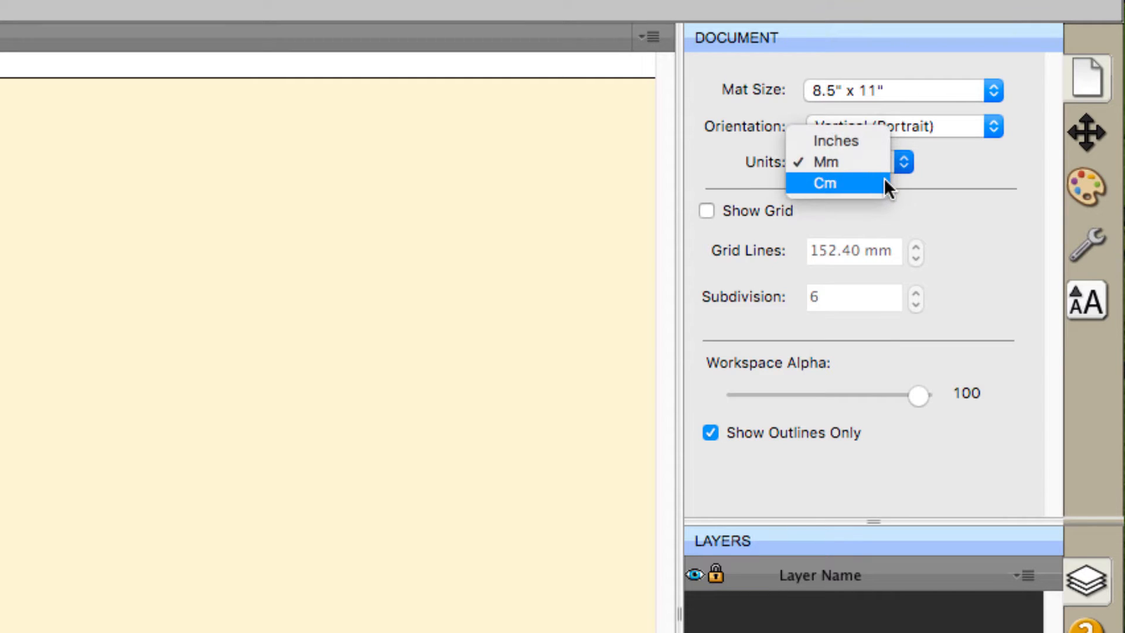
pyautogui.click(827, 183)
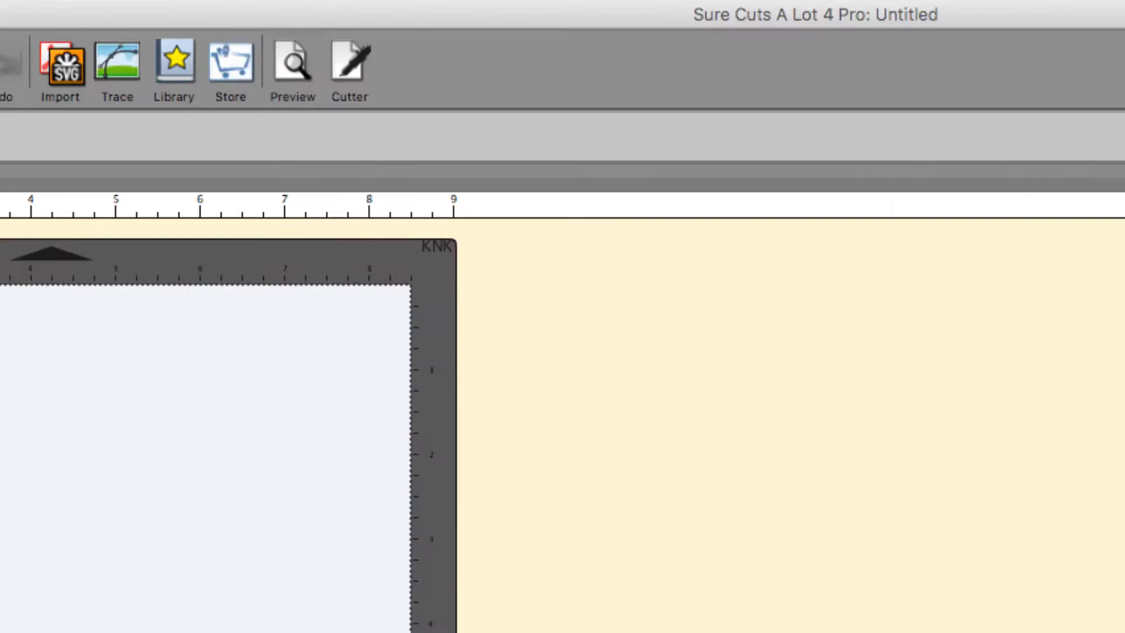
pyautogui.click(606, 13)
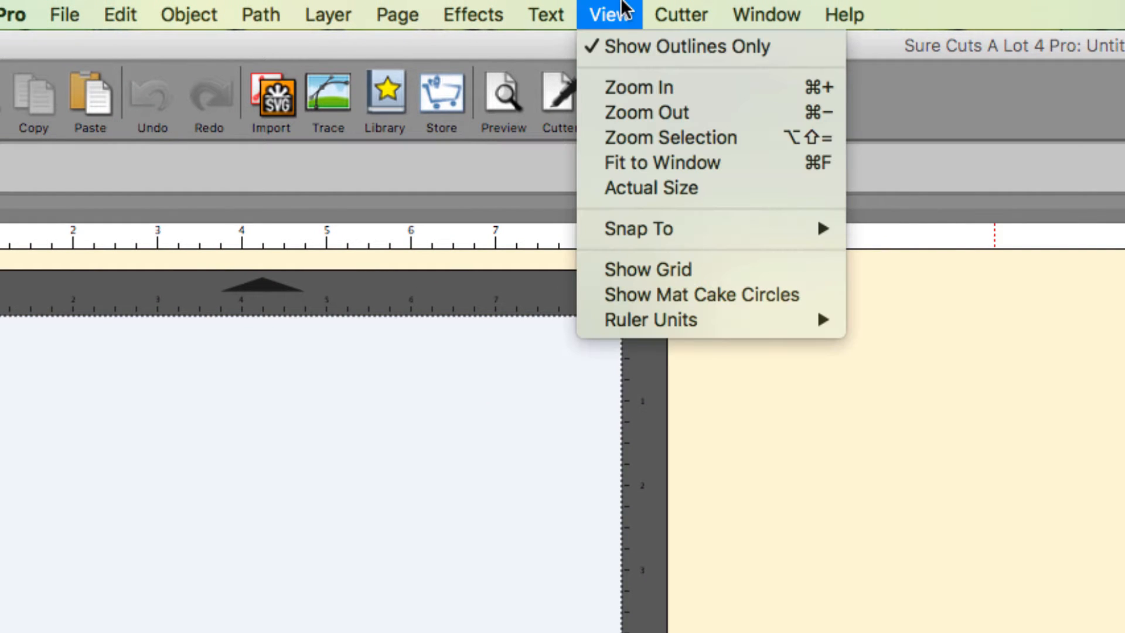
pyautogui.moveTo(650, 319)
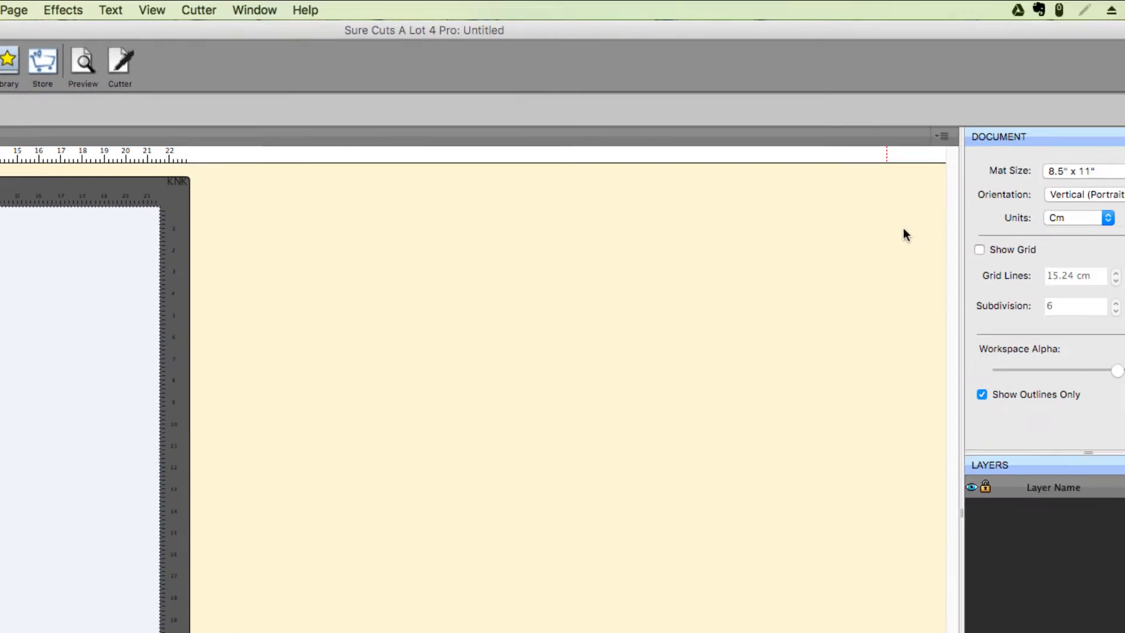
pyautogui.click(1108, 218)
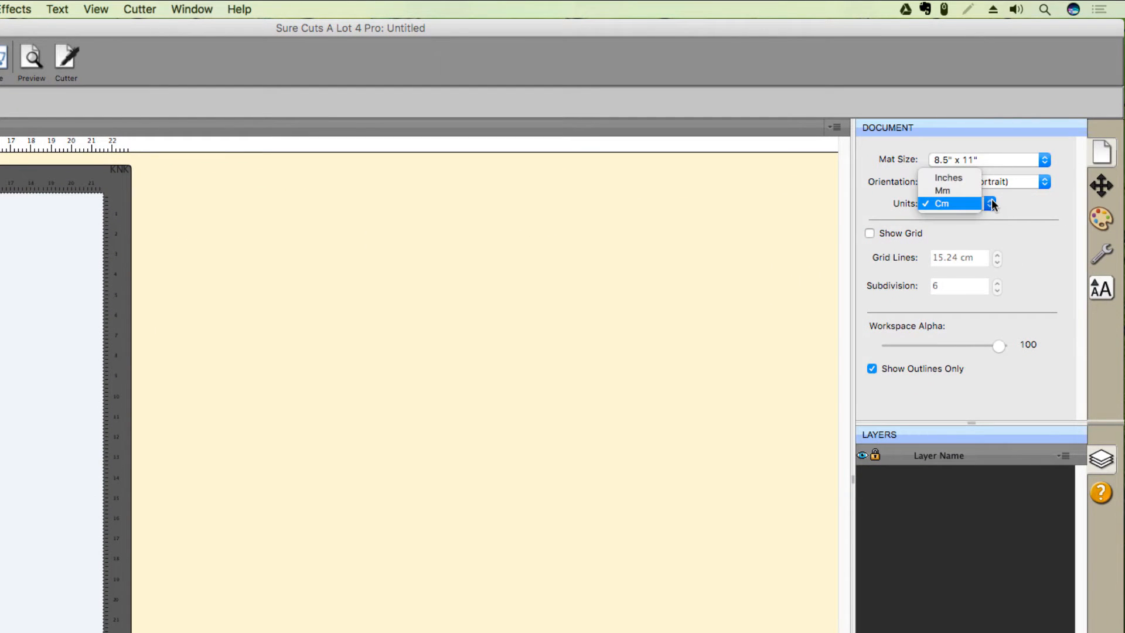
pyautogui.click(949, 178)
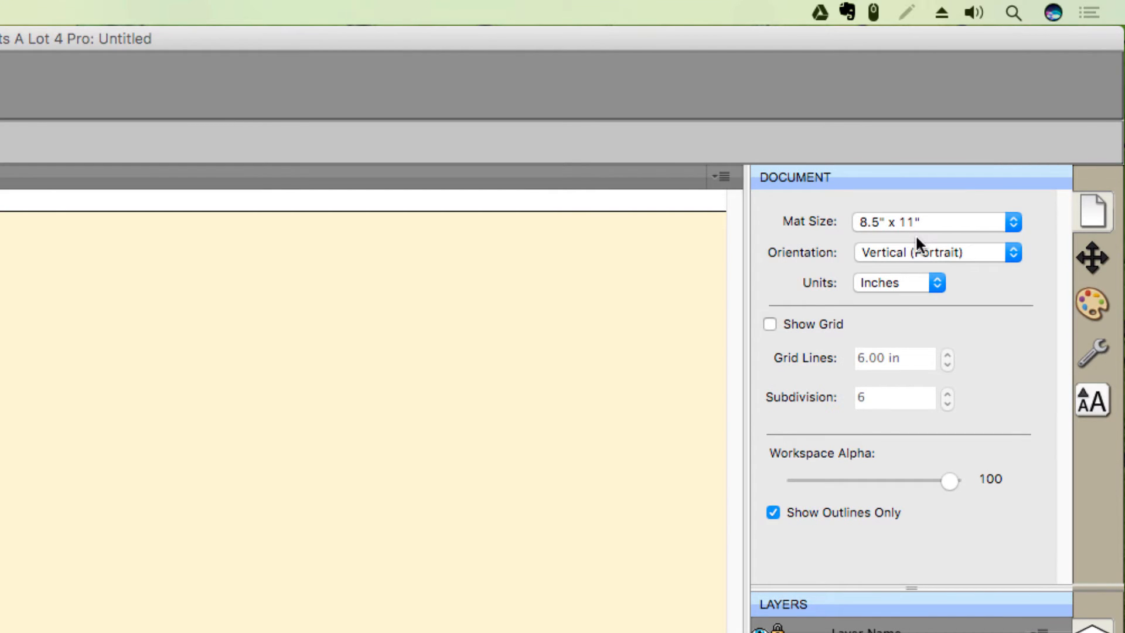
pyautogui.moveTo(1070, 218)
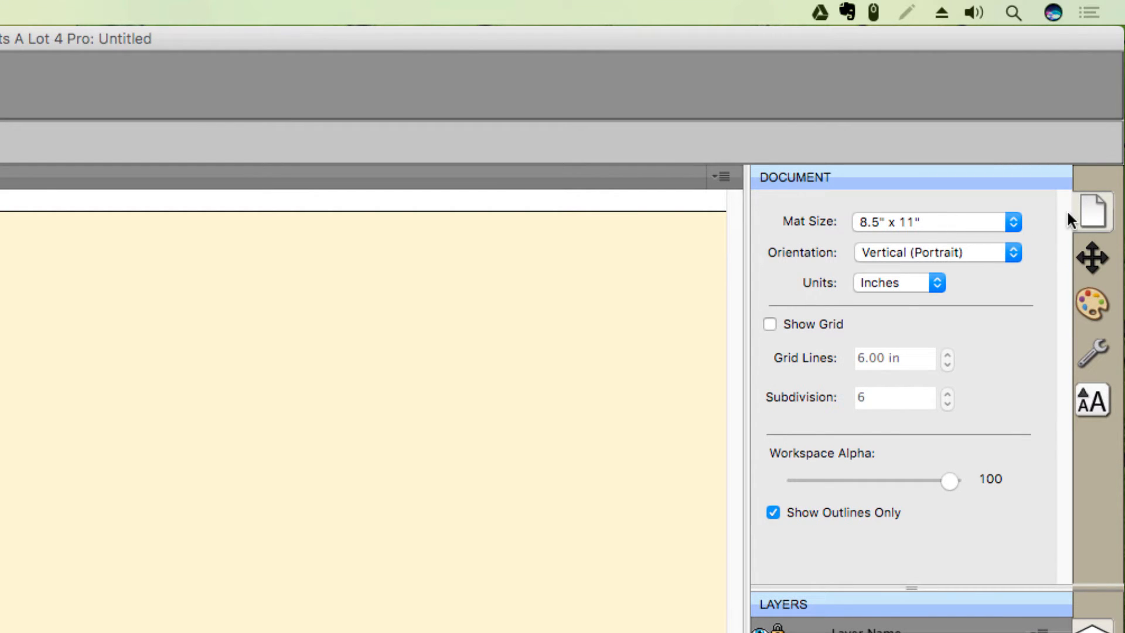
pyautogui.moveTo(1005, 224)
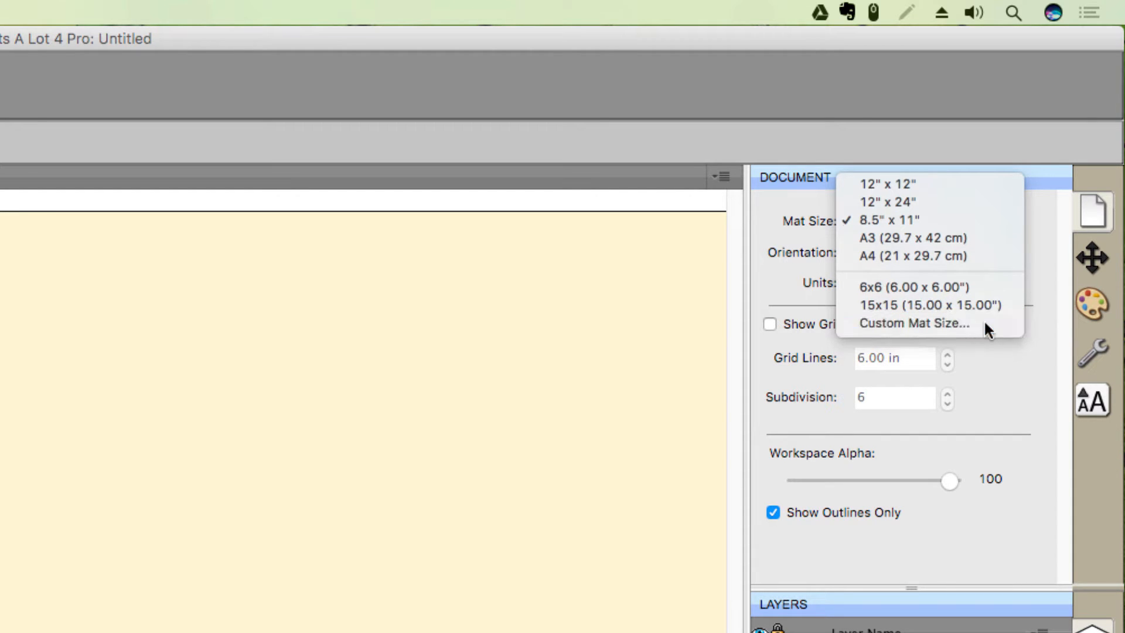
# Enter a custom mat size of 6 by 10 inches and apply it.
pyautogui.click(914, 324)
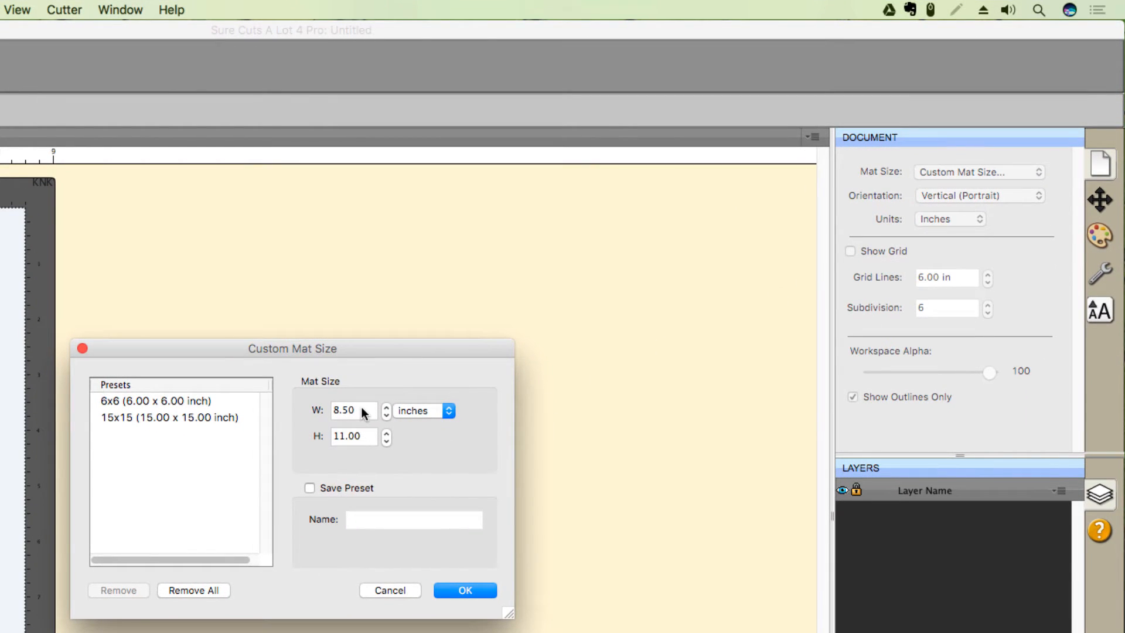
pyautogui.click(354, 410)
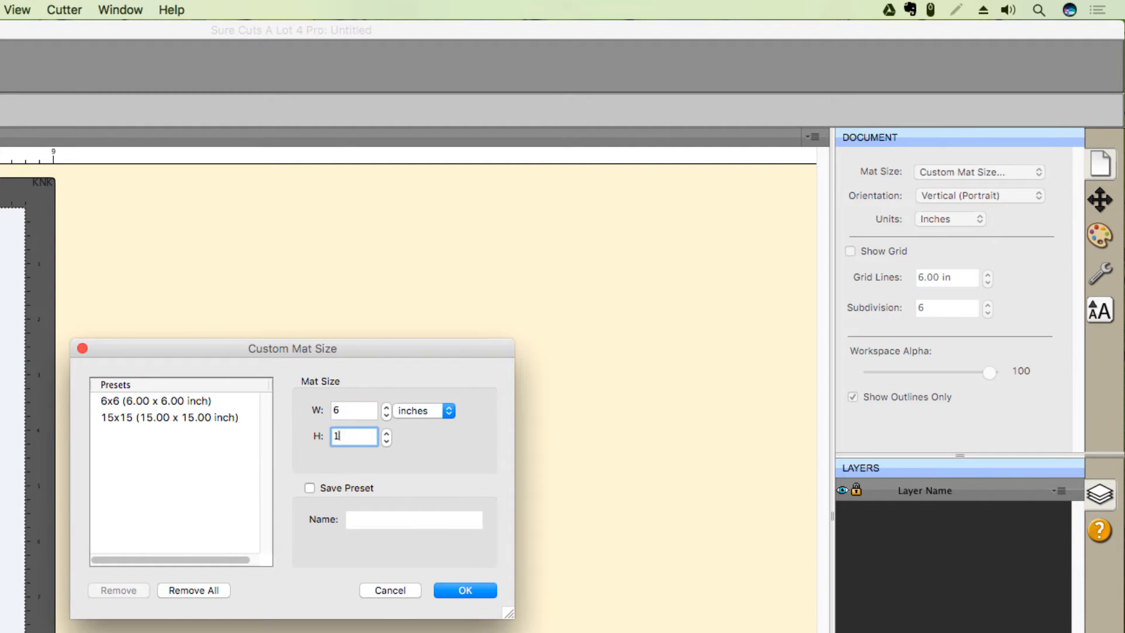
pyautogui.write('0')
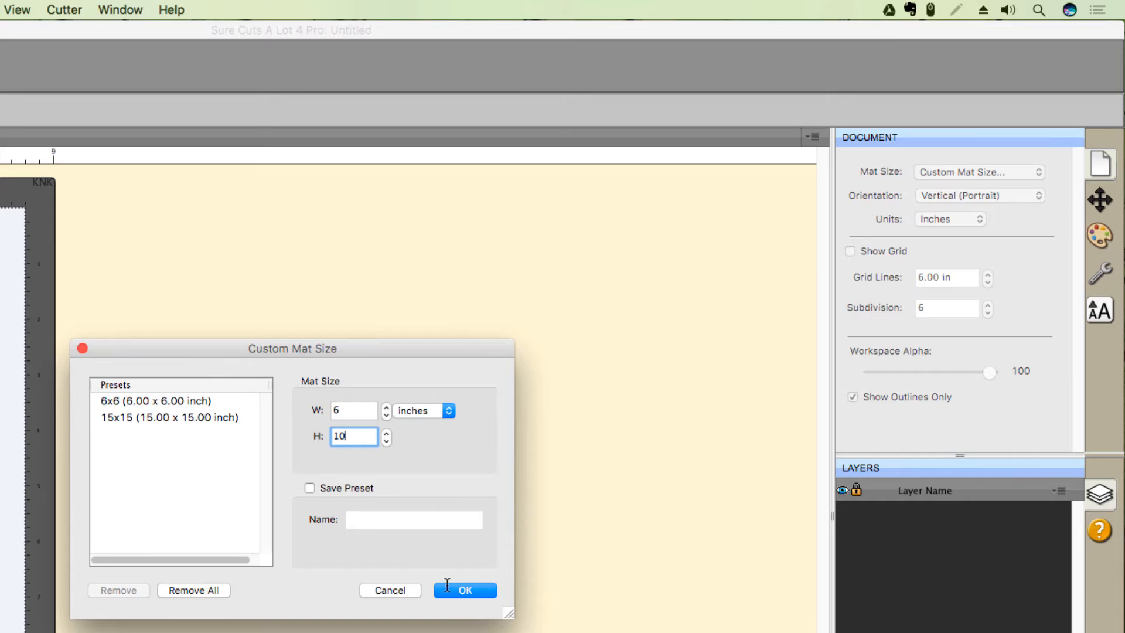
pyautogui.click(466, 590)
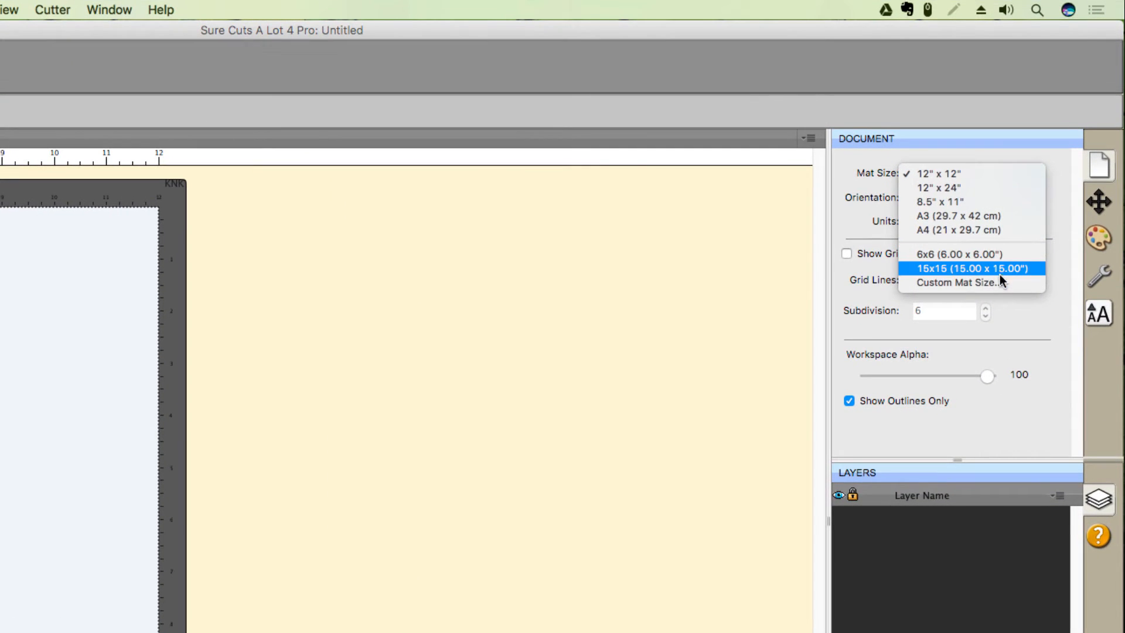
# Set the custom mat height to 10 inches and save the size as preset '6x10'.
pyautogui.click(959, 281)
pyautogui.write('6')
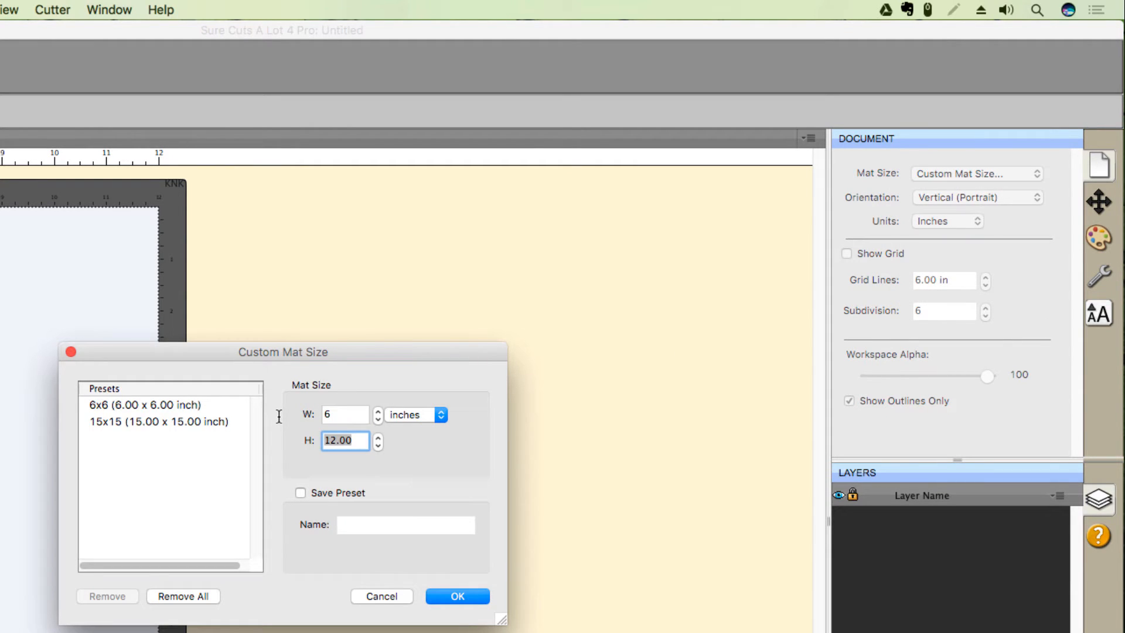
pyautogui.write('10')
pyautogui.click(405, 524)
pyautogui.write('6')
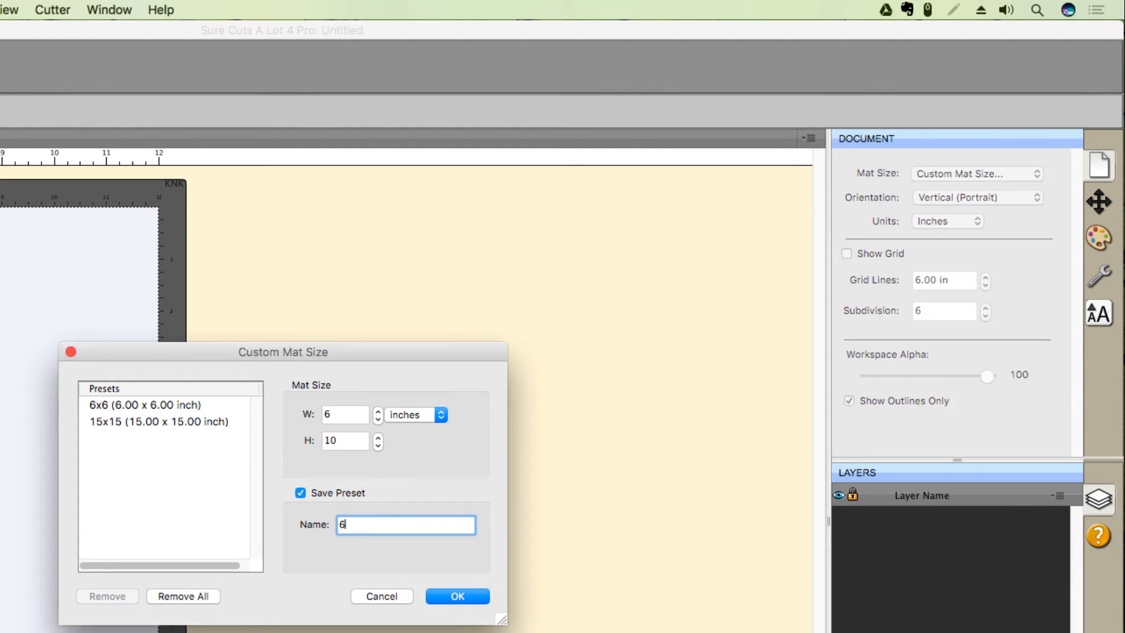
pyautogui.write('x10')
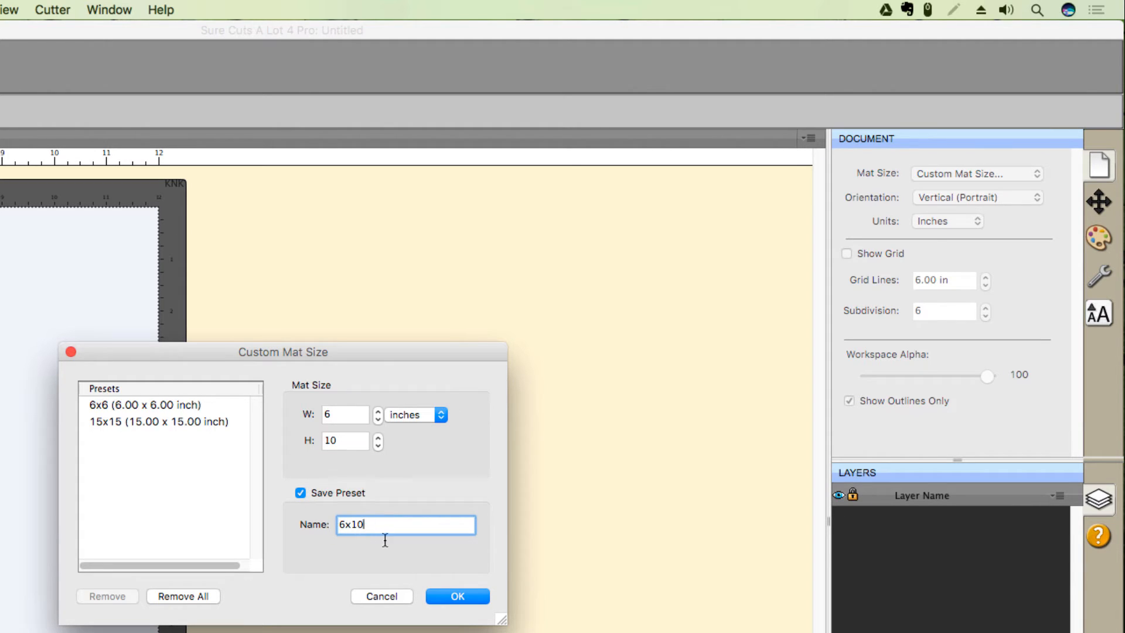
pyautogui.click(457, 596)
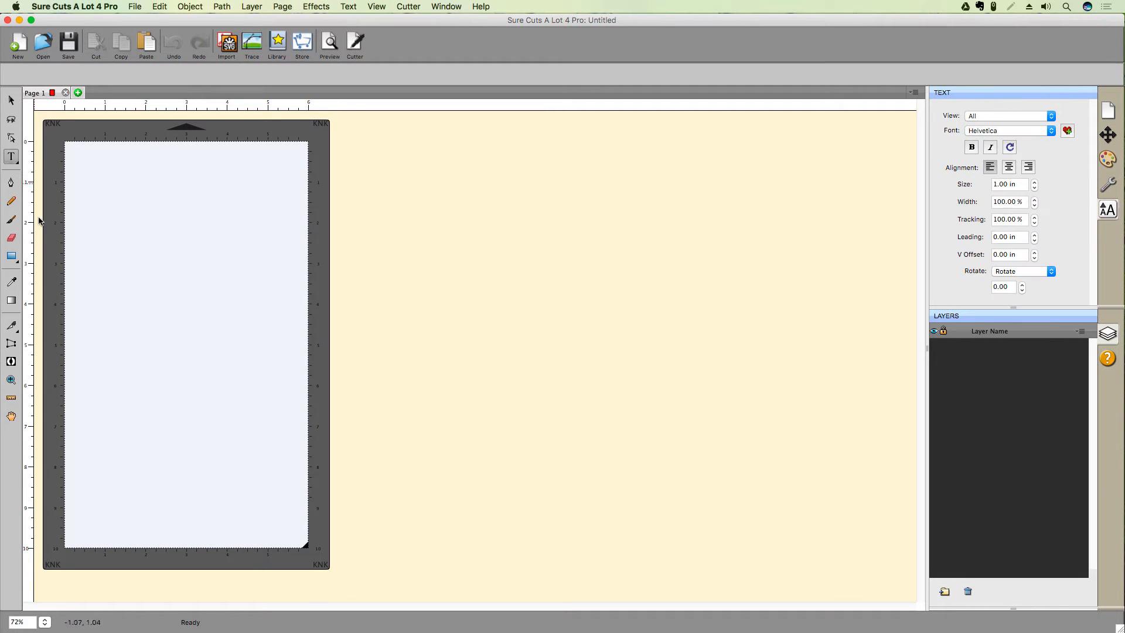
# Place the text ABCDEFG on the mat and bring up the document settings.
pyautogui.write('A')
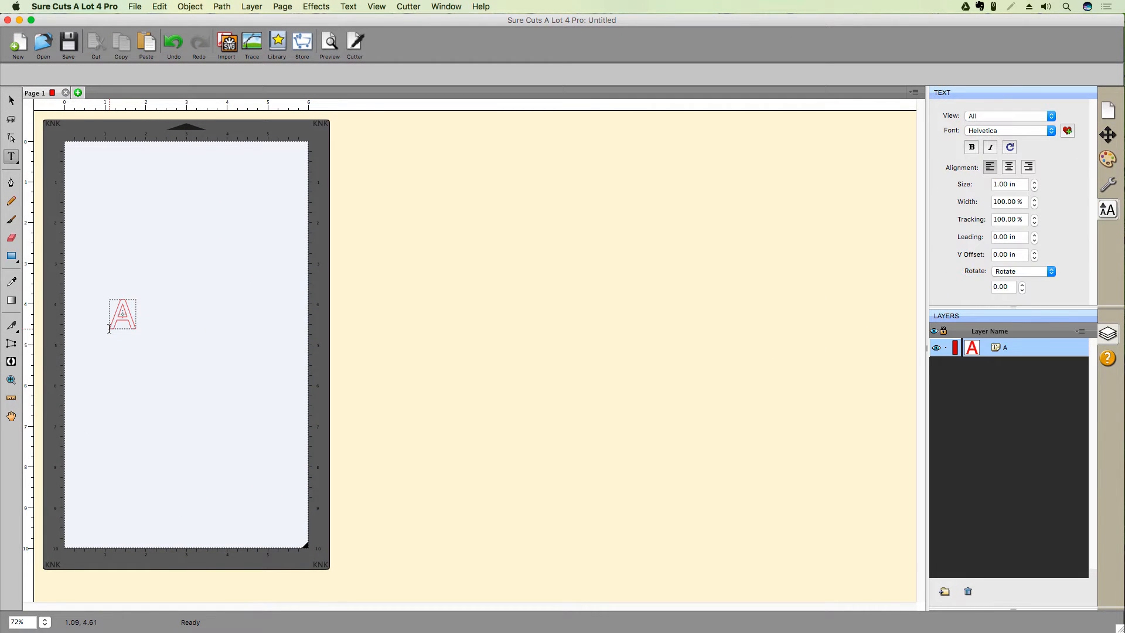
pyautogui.write('BCDEFG')
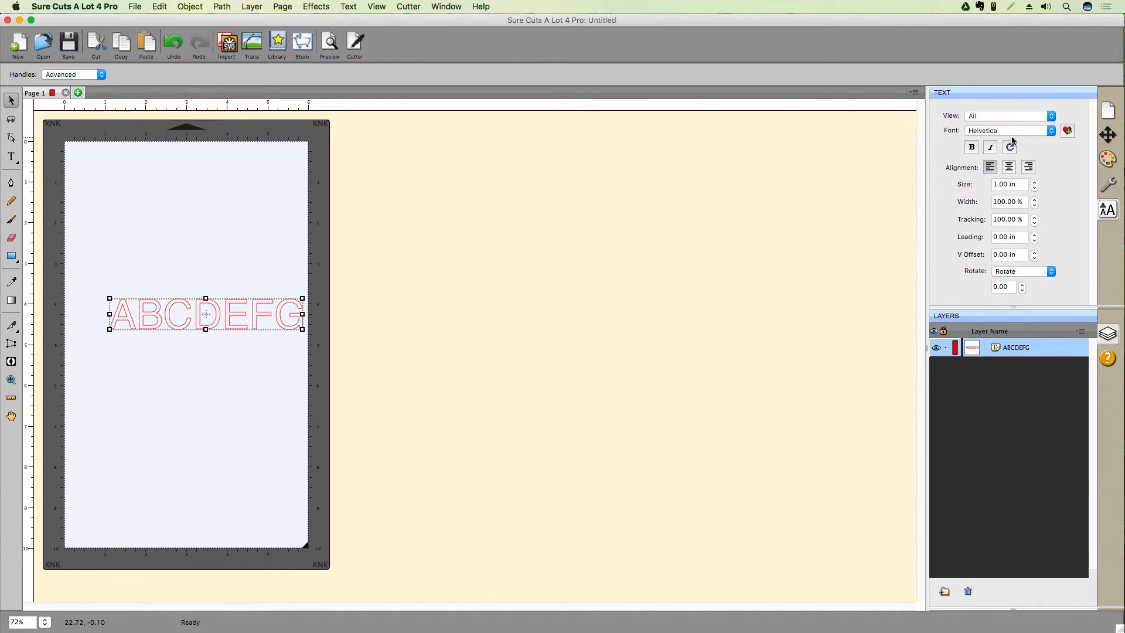
pyautogui.click(1107, 111)
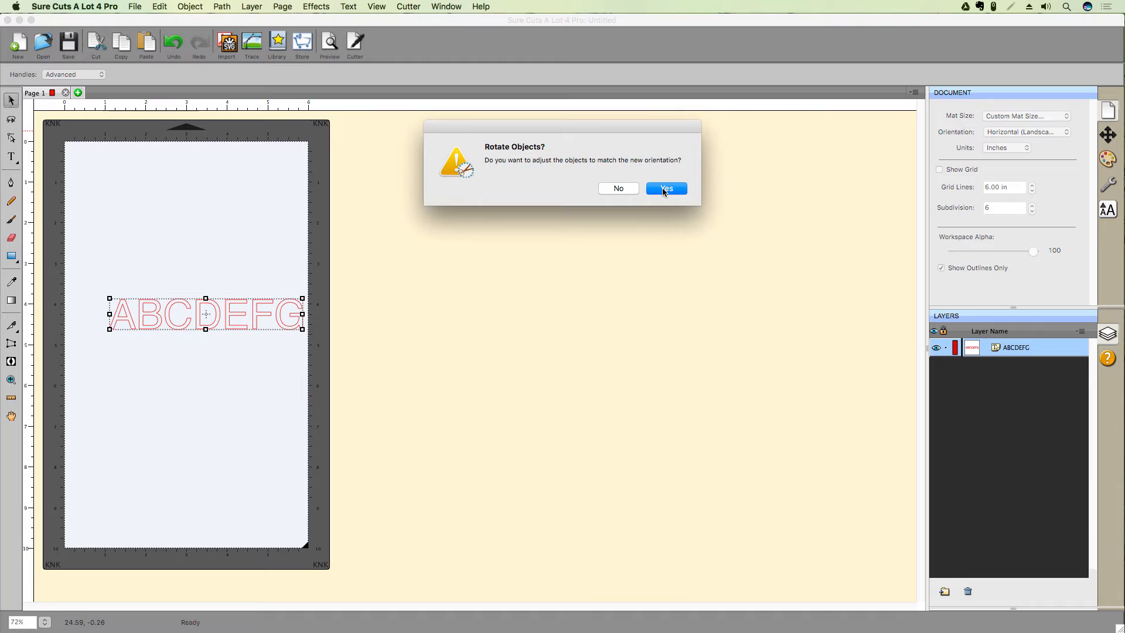
# Rotate the text with the landscape mat, then return to portrait without rotating objects.
pyautogui.click(666, 187)
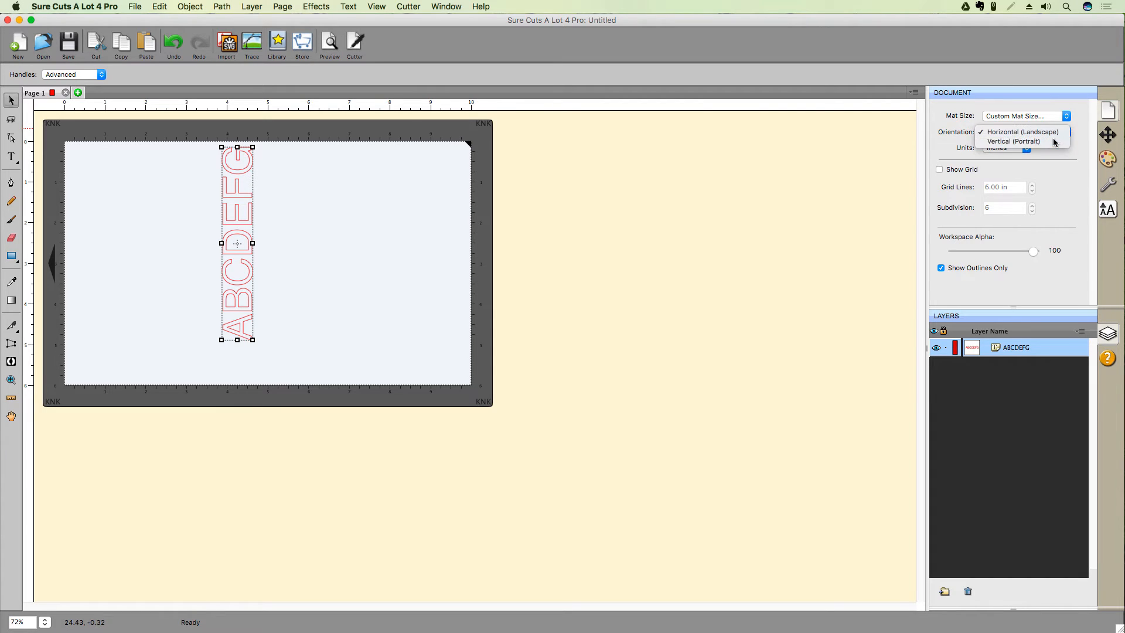
pyautogui.click(1014, 140)
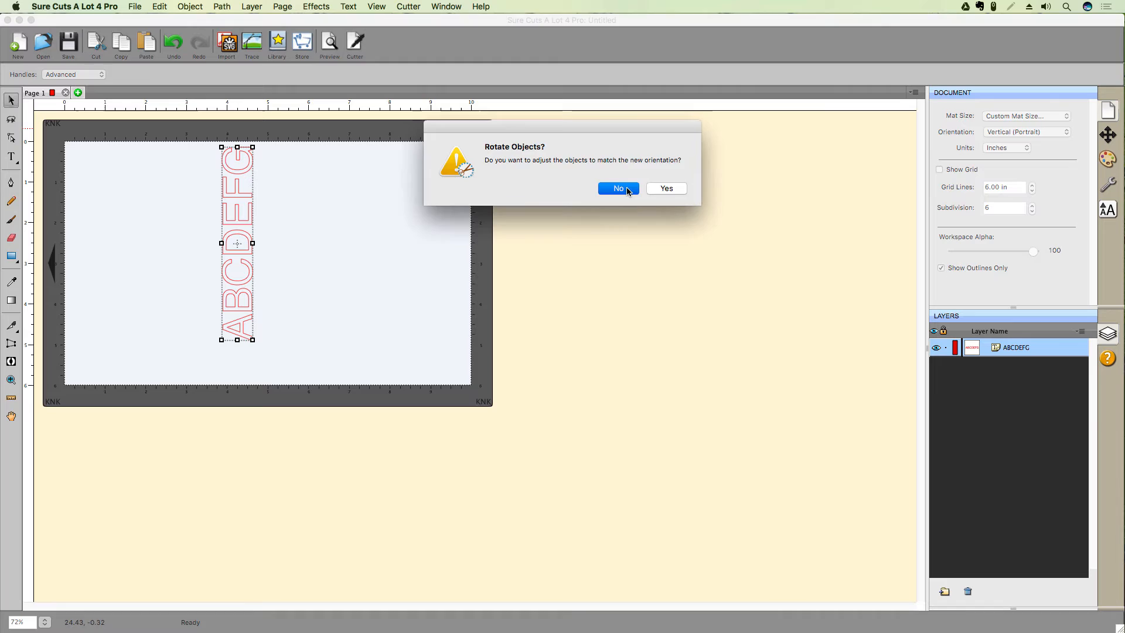
pyautogui.click(618, 187)
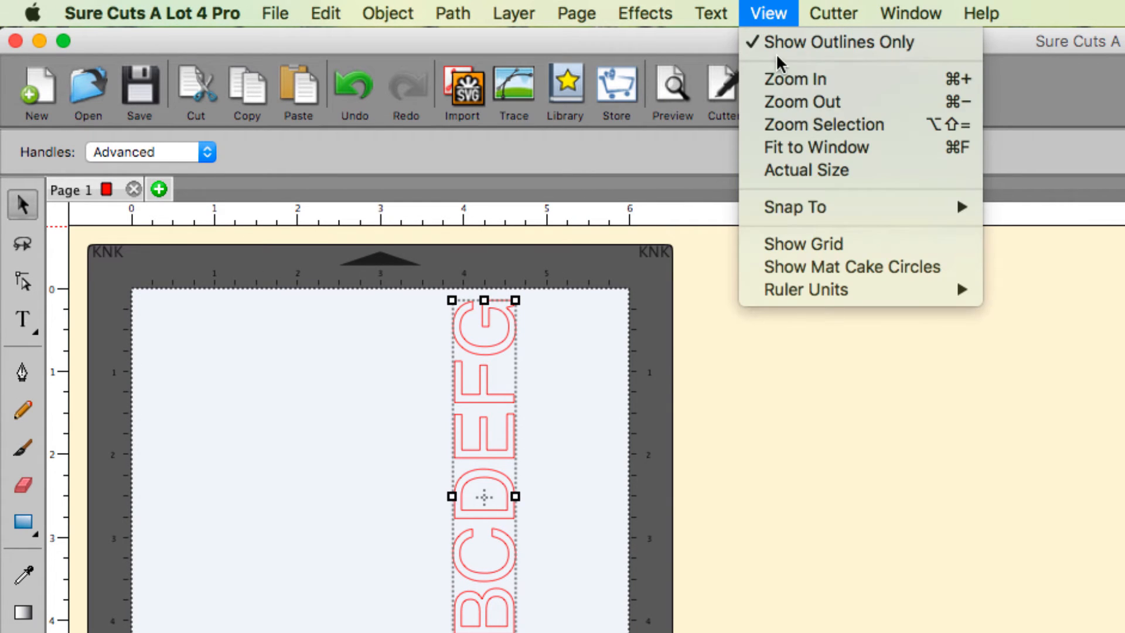
# Show the grid over the mat and turn on the cake circle guides.
pyautogui.click(803, 244)
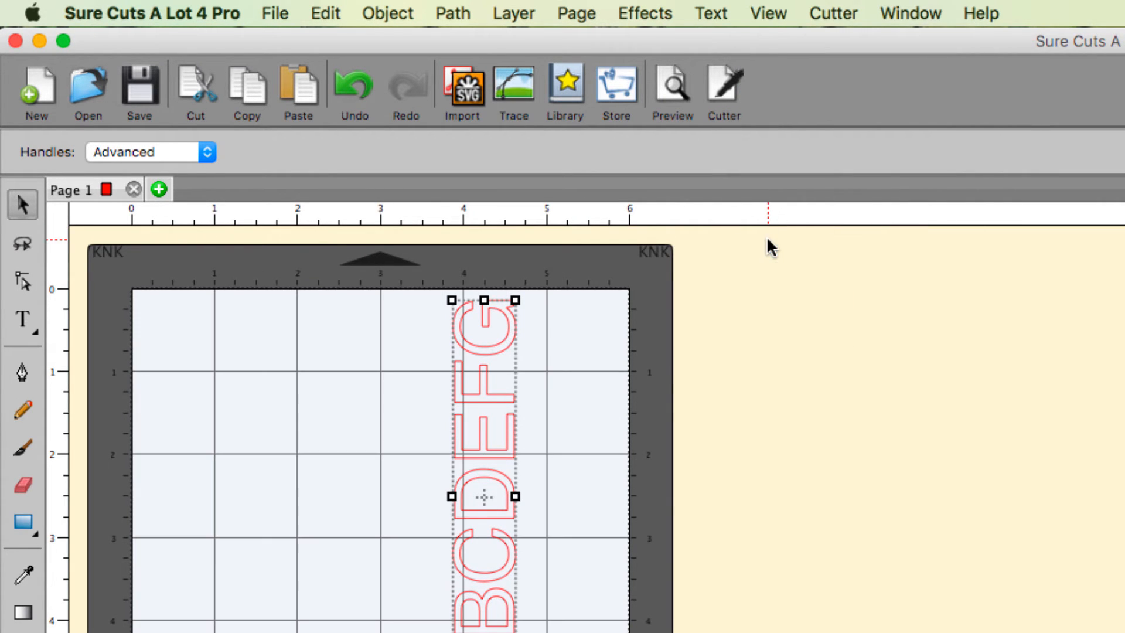
pyautogui.click(767, 12)
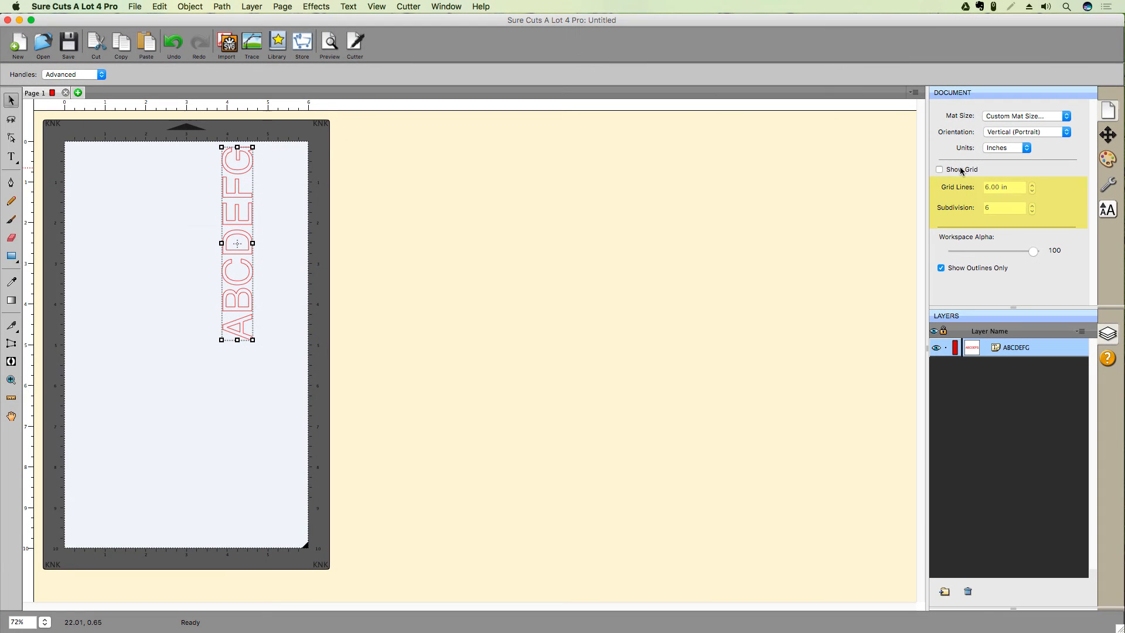
pyautogui.click(939, 169)
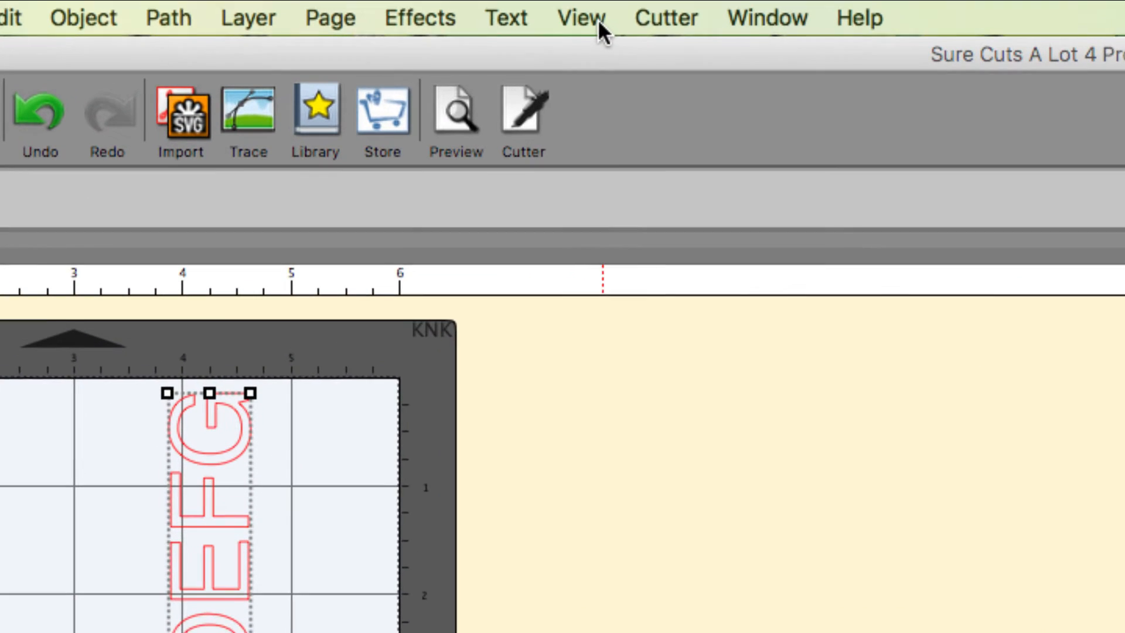
pyautogui.click(585, 17)
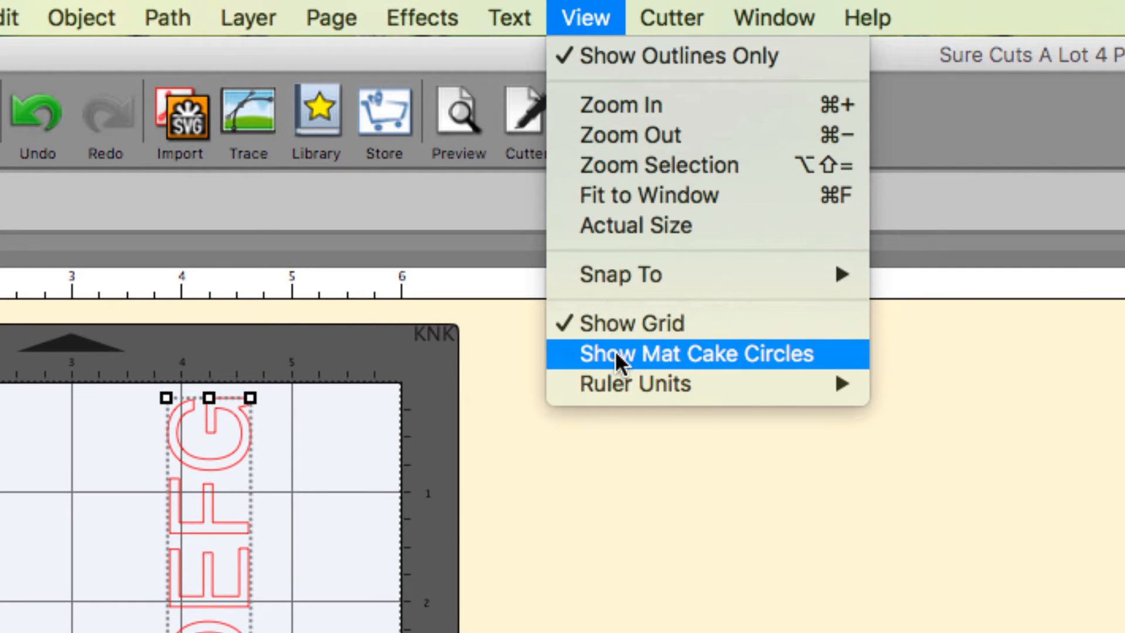
pyautogui.click(696, 354)
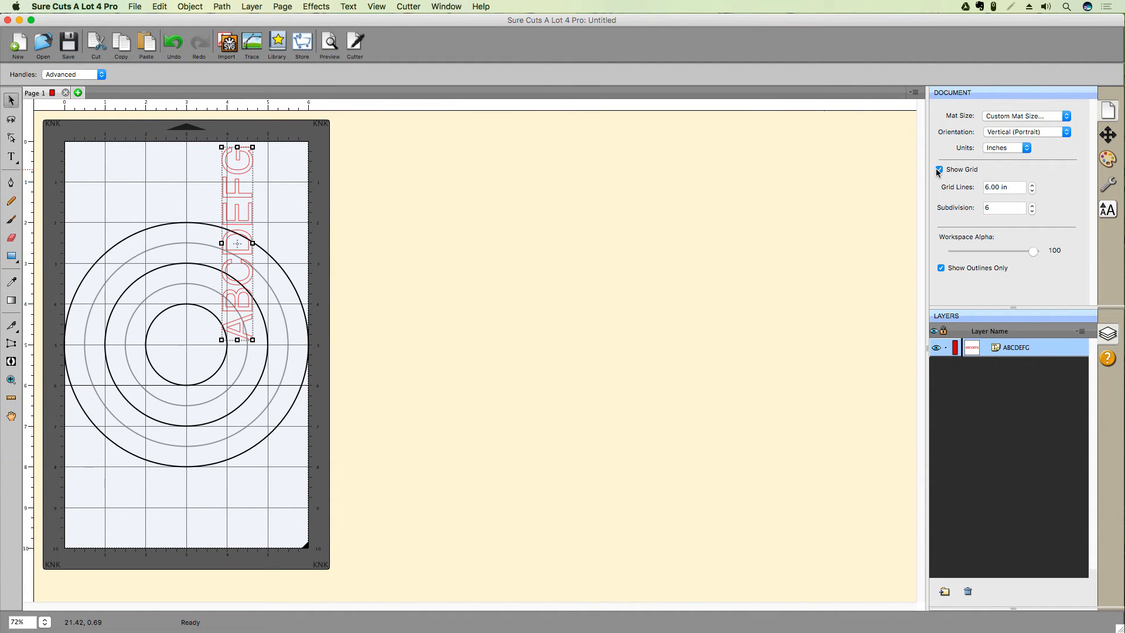
# Hide the grid and show it again from the document settings.
pyautogui.click(941, 170)
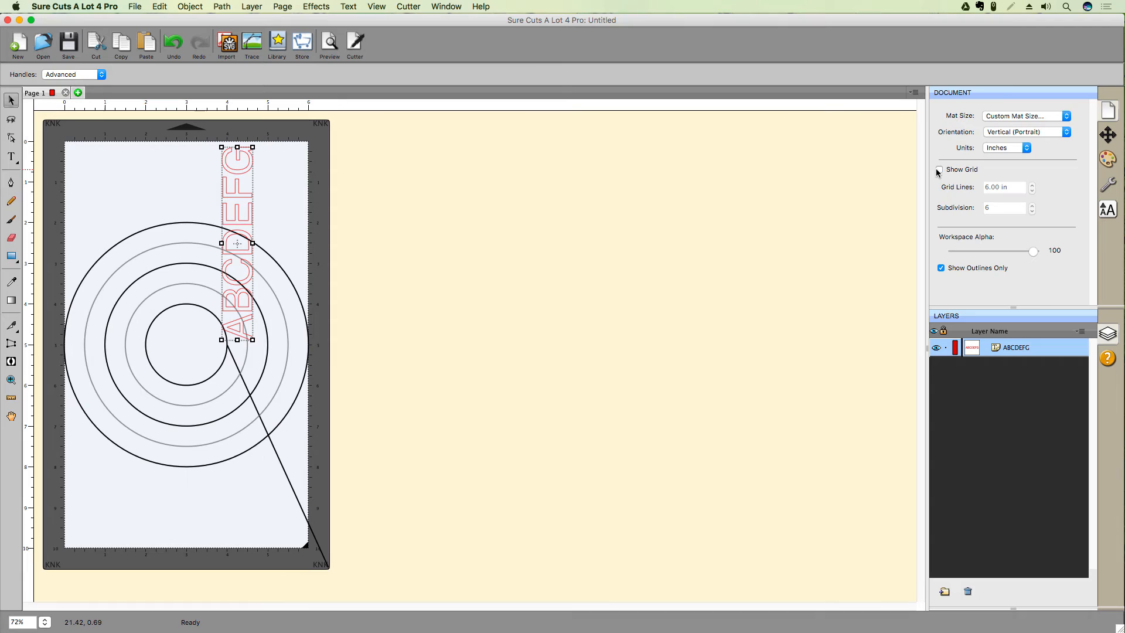
pyautogui.click(940, 169)
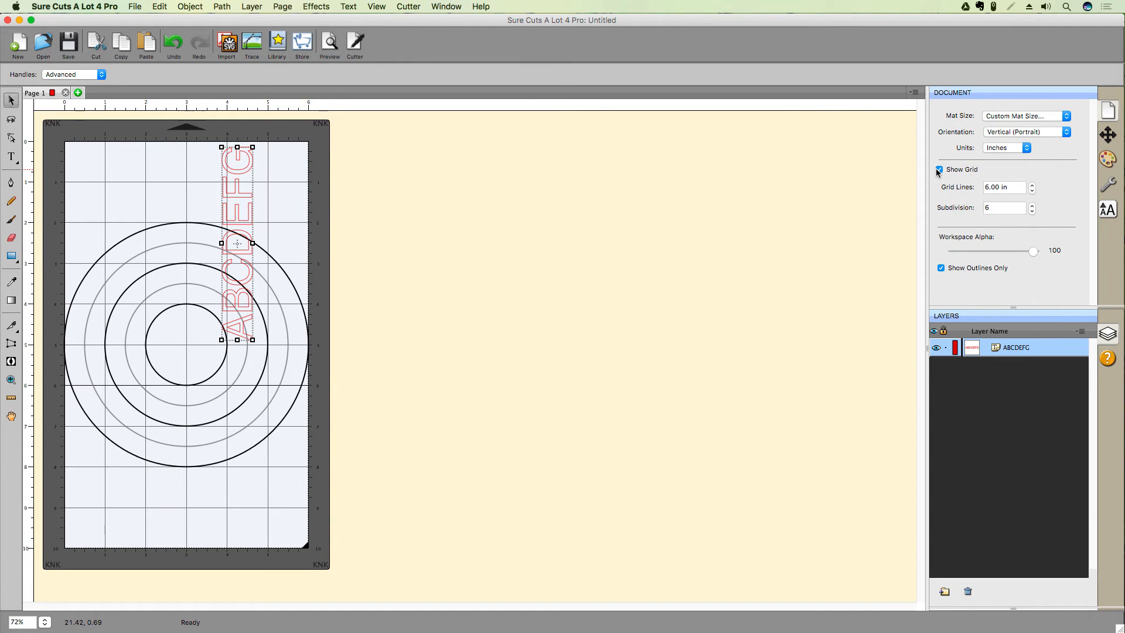
pyautogui.click(377, 5)
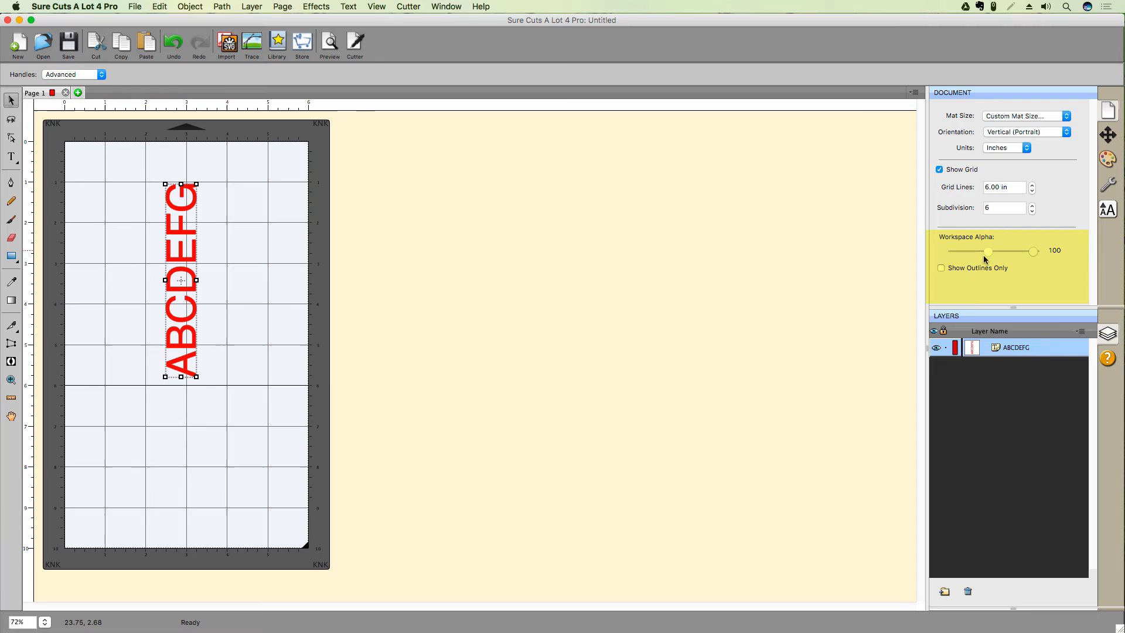
# Drag Workspace Alpha down to transparent and back up to about 58 for translucent objects.
pyautogui.moveTo(1034, 251); pyautogui.dragTo(970, 251)
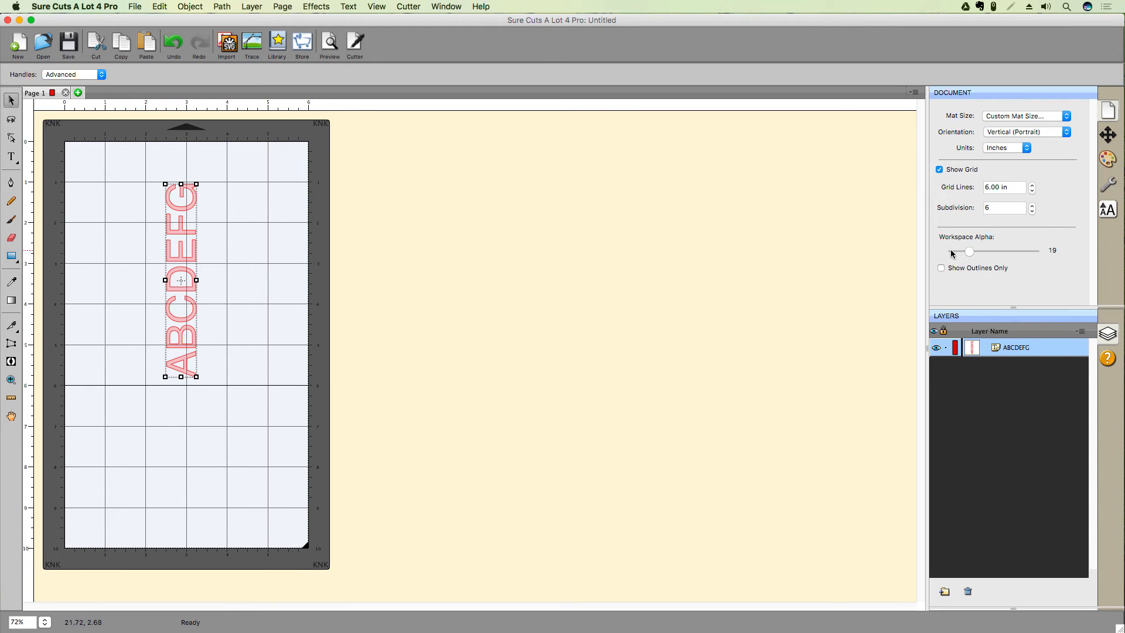
pyautogui.moveTo(969, 252); pyautogui.dragTo(953, 252)
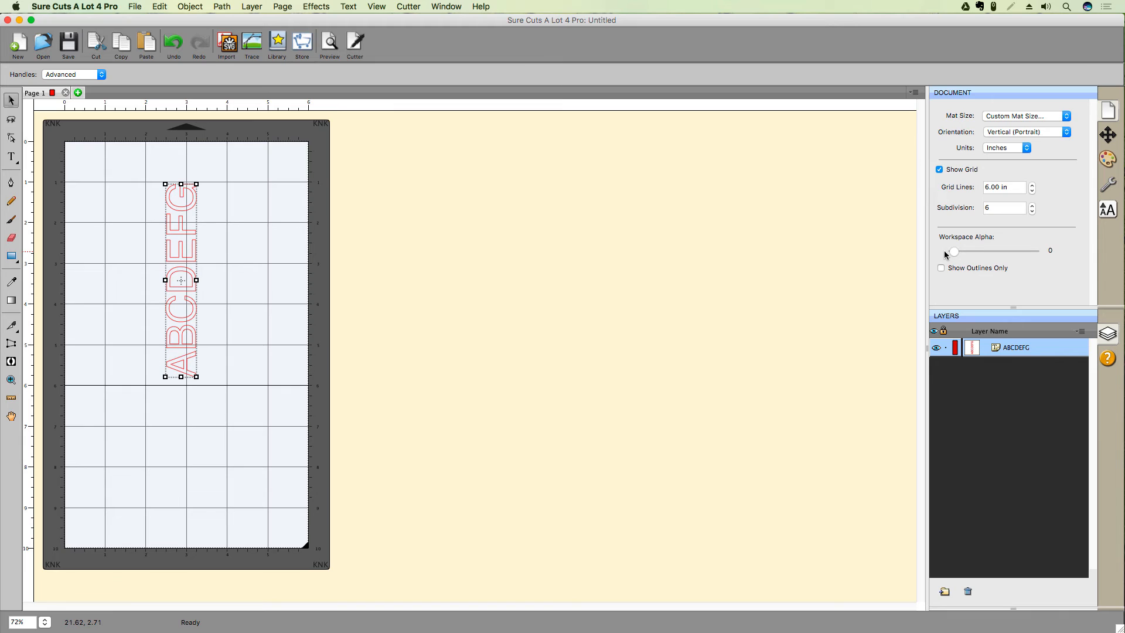
pyautogui.moveTo(952, 251); pyautogui.dragTo(991, 251)
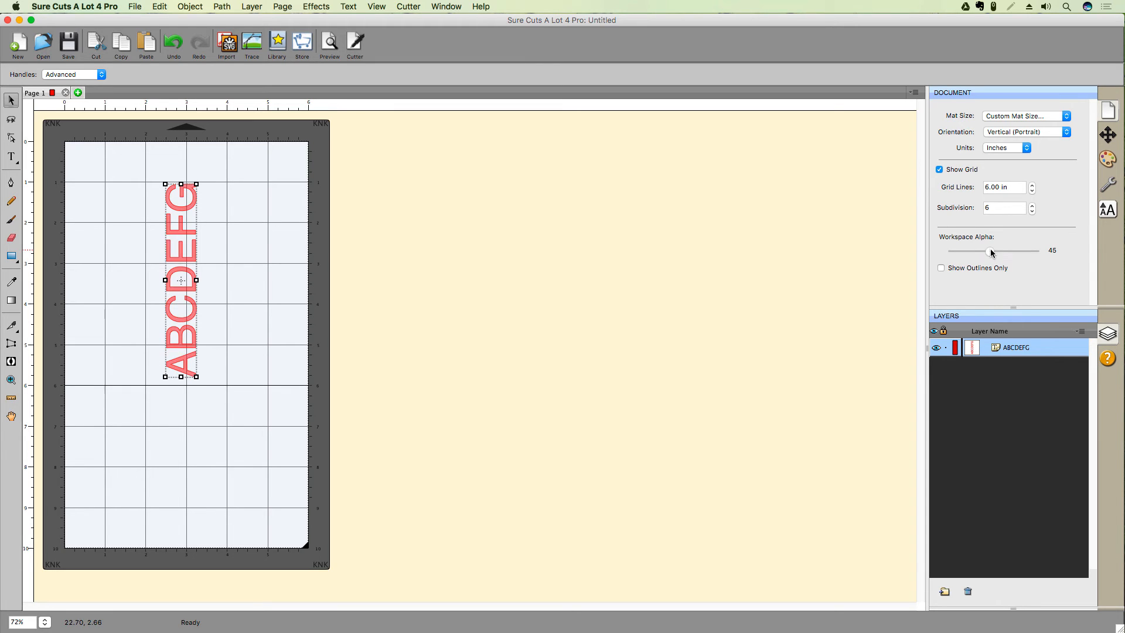
pyautogui.moveTo(991, 251); pyautogui.dragTo(999, 251)
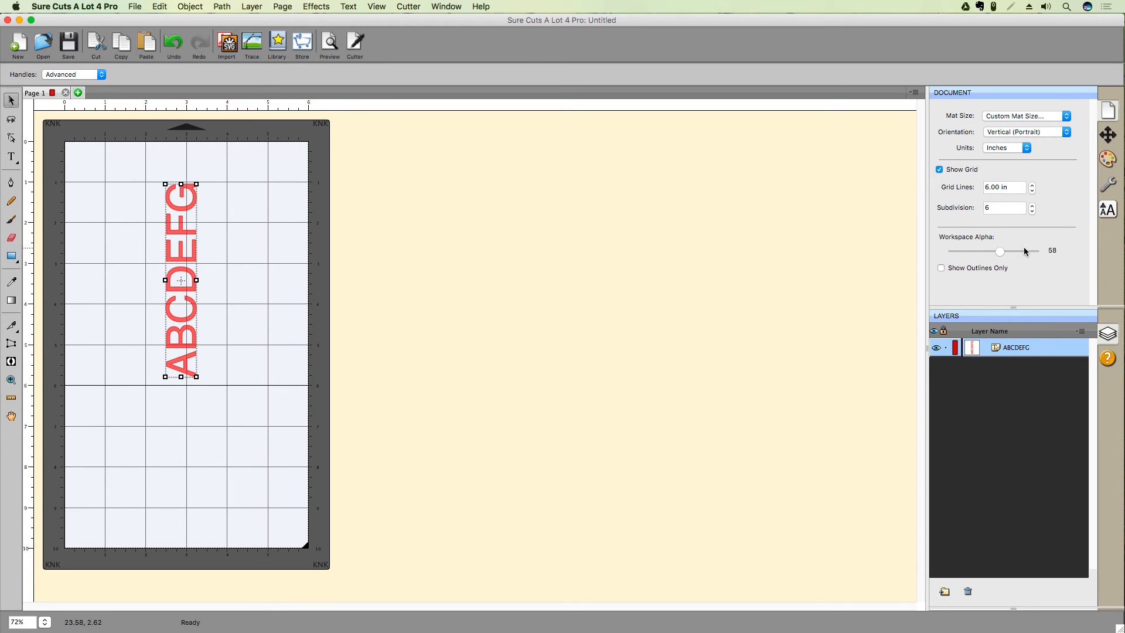
pyautogui.moveTo(999, 251); pyautogui.dragTo(1024, 251)
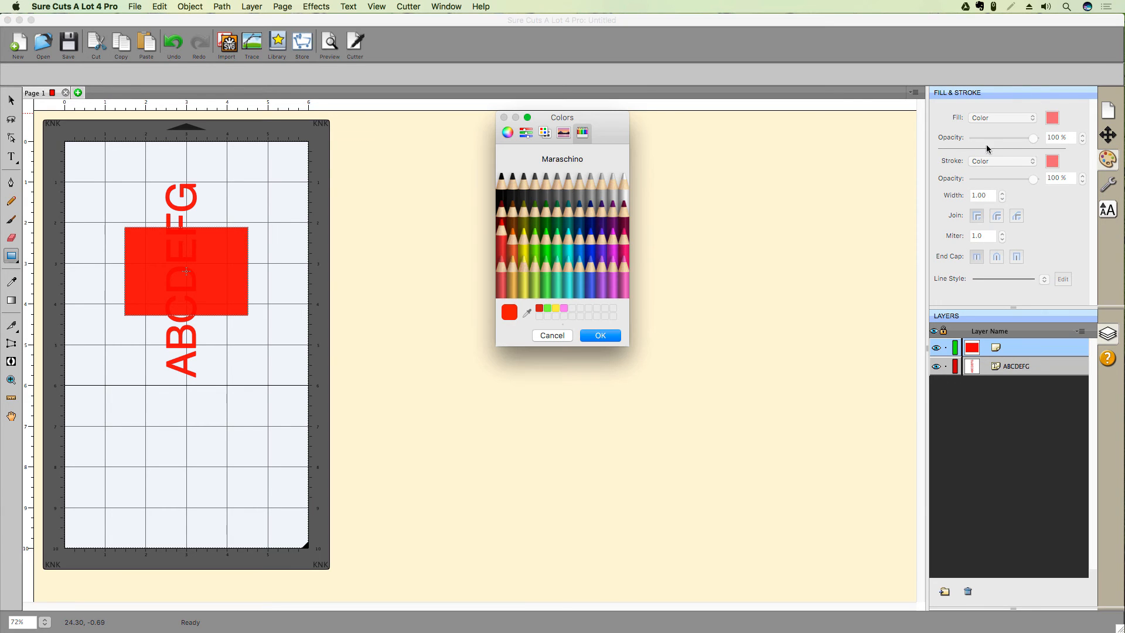
# Fill the rectangle with Banana yellow, then lower Workspace Alpha so objects show mostly transparent.
pyautogui.click(526, 267)
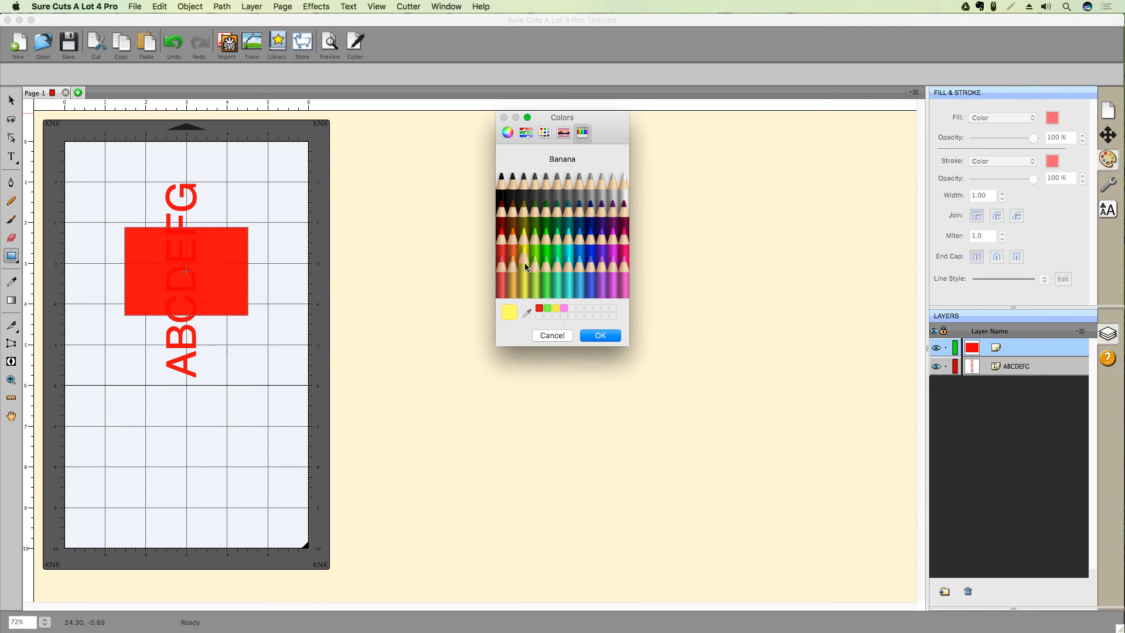
pyautogui.click(600, 335)
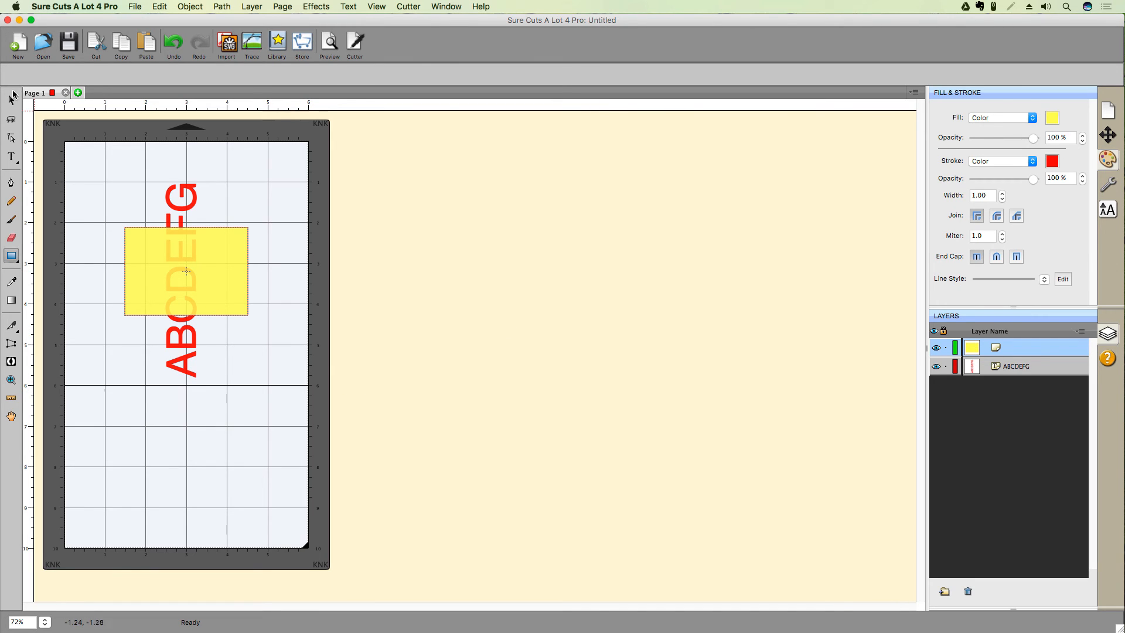
pyautogui.click(186, 272)
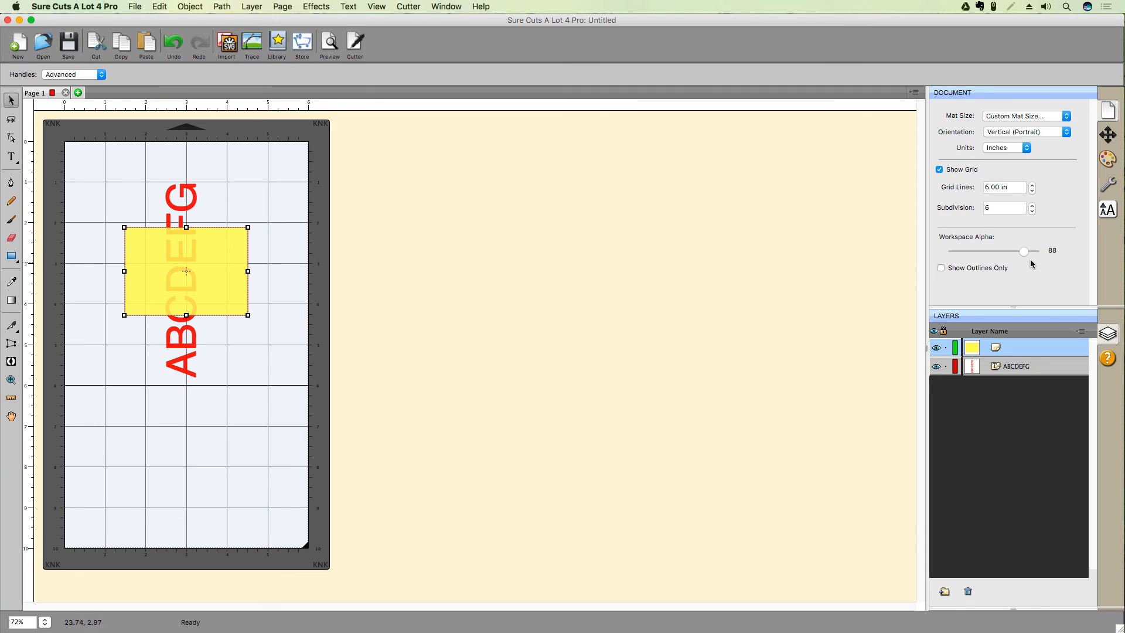
pyautogui.moveTo(1024, 251); pyautogui.dragTo(1033, 251)
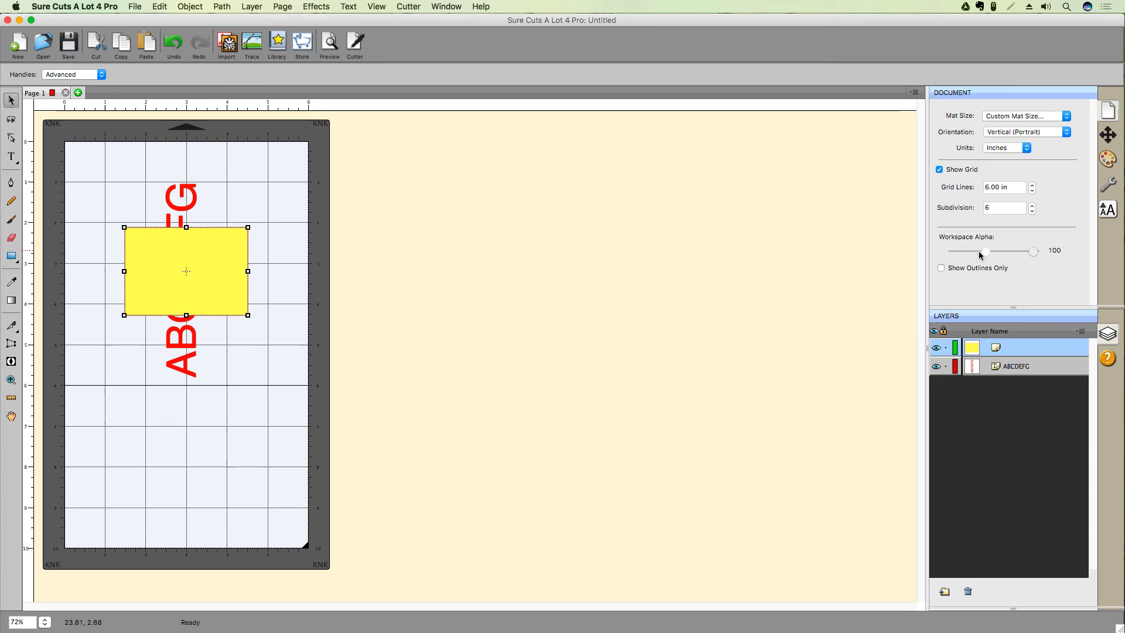
pyautogui.moveTo(984, 251); pyautogui.dragTo(970, 251)
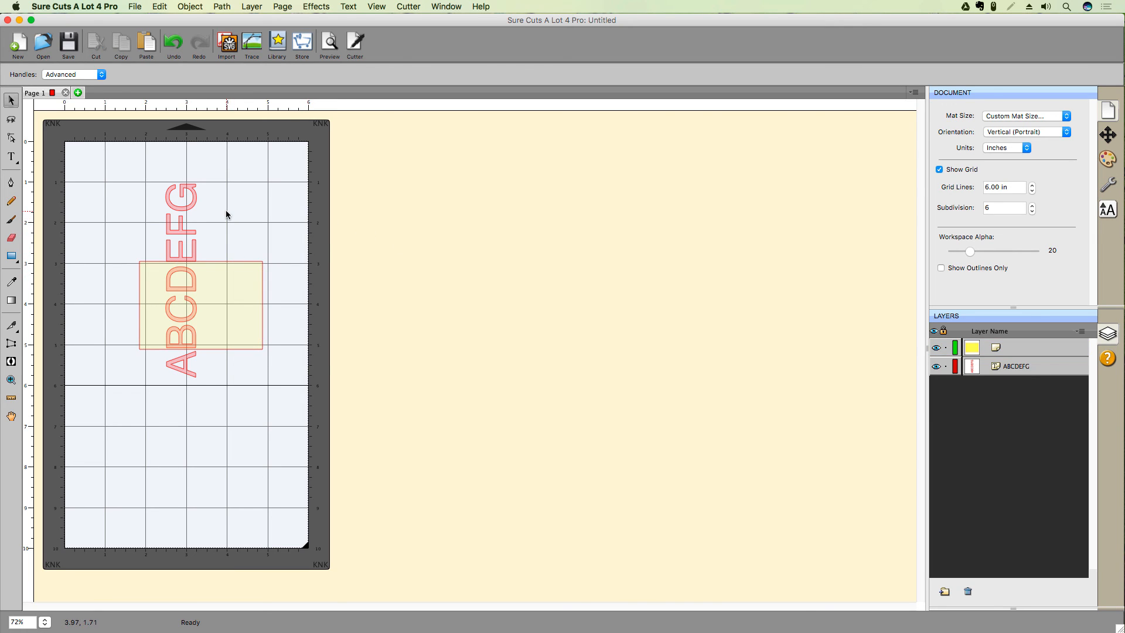
# Turn off Show Rulers from the canvas options and reopen the menu for Ruler Units.
pyautogui.rightClick(227, 215)
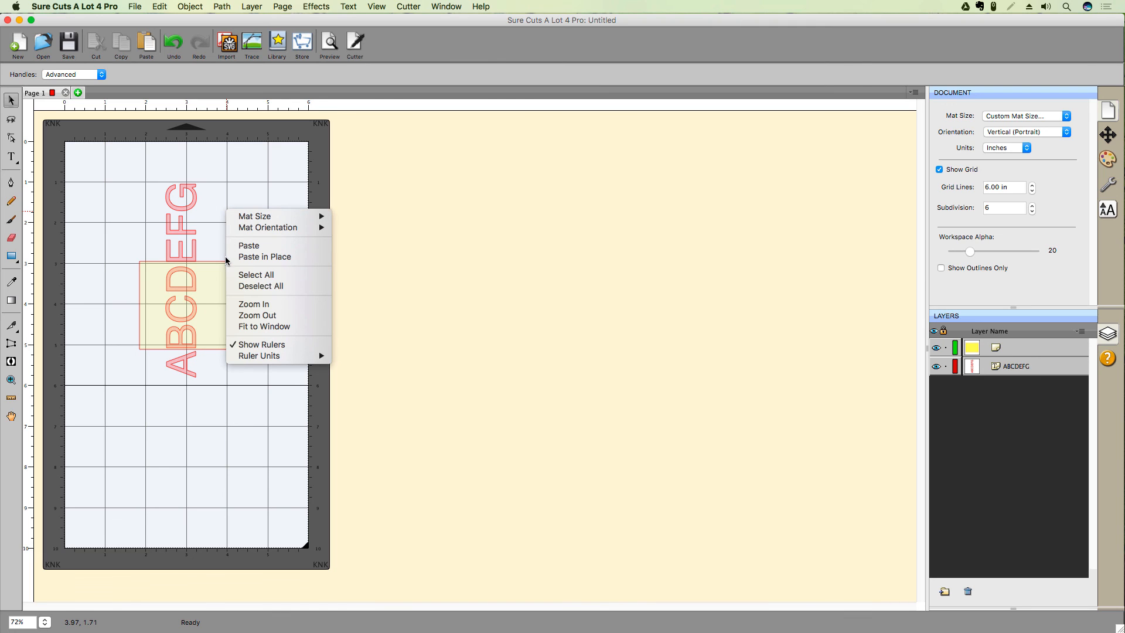
pyautogui.moveTo(263, 344)
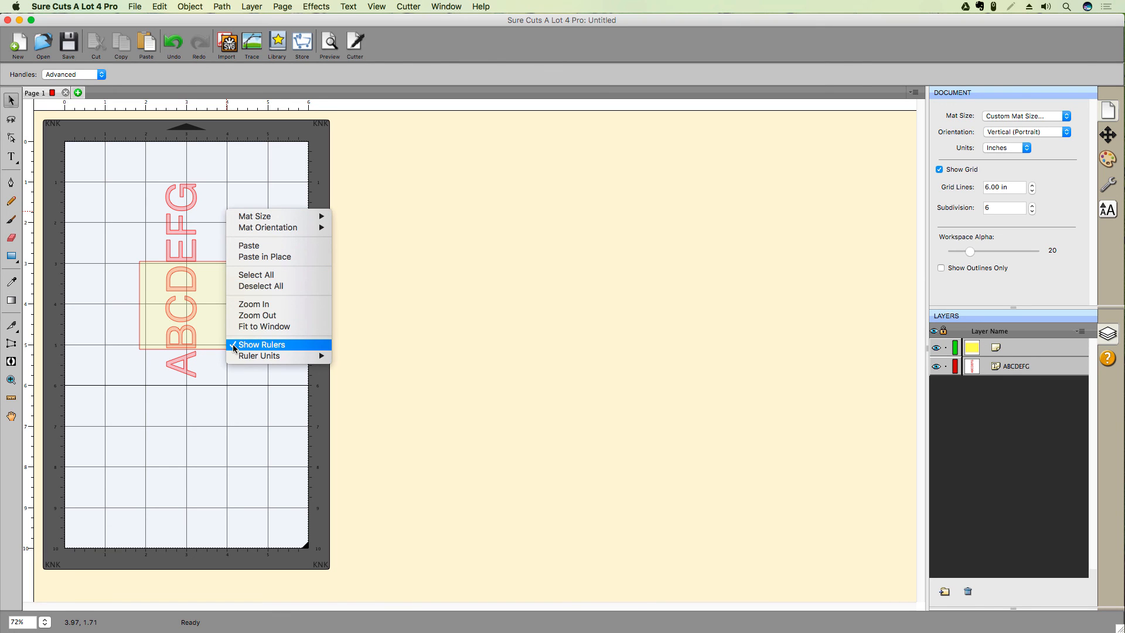
pyautogui.click(260, 344)
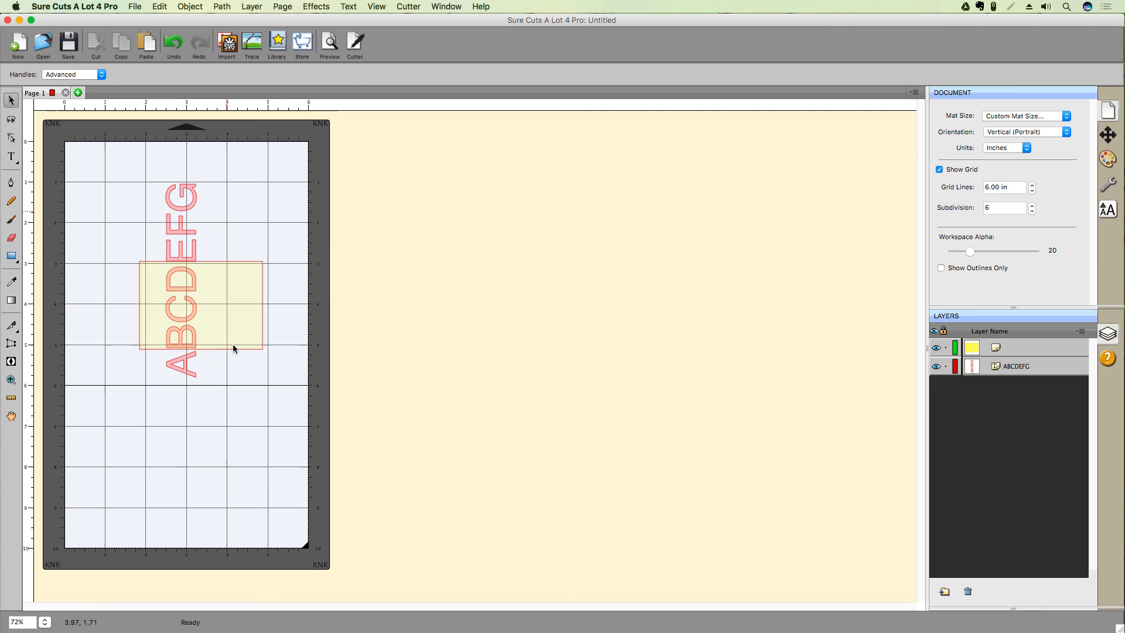
pyautogui.rightClick(290, 265)
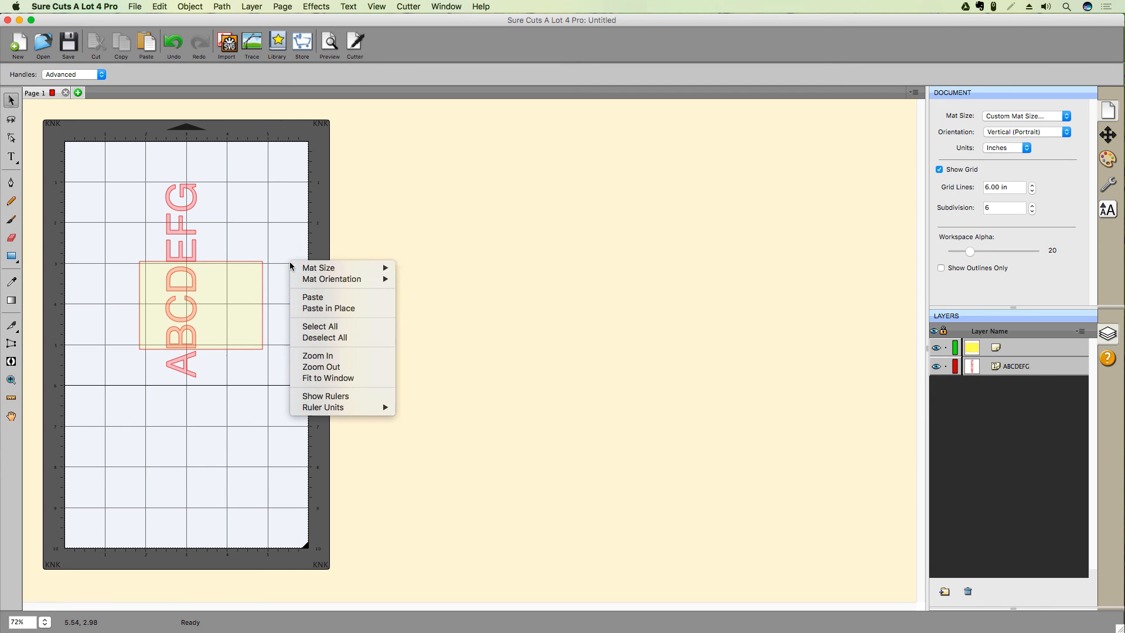
pyautogui.moveTo(323, 408)
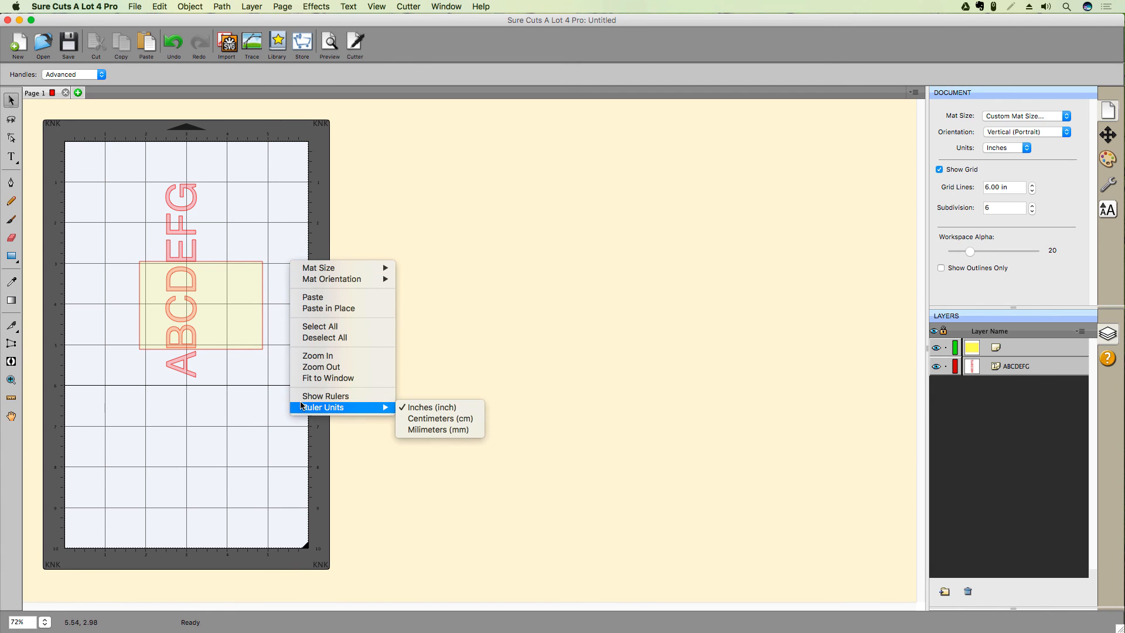